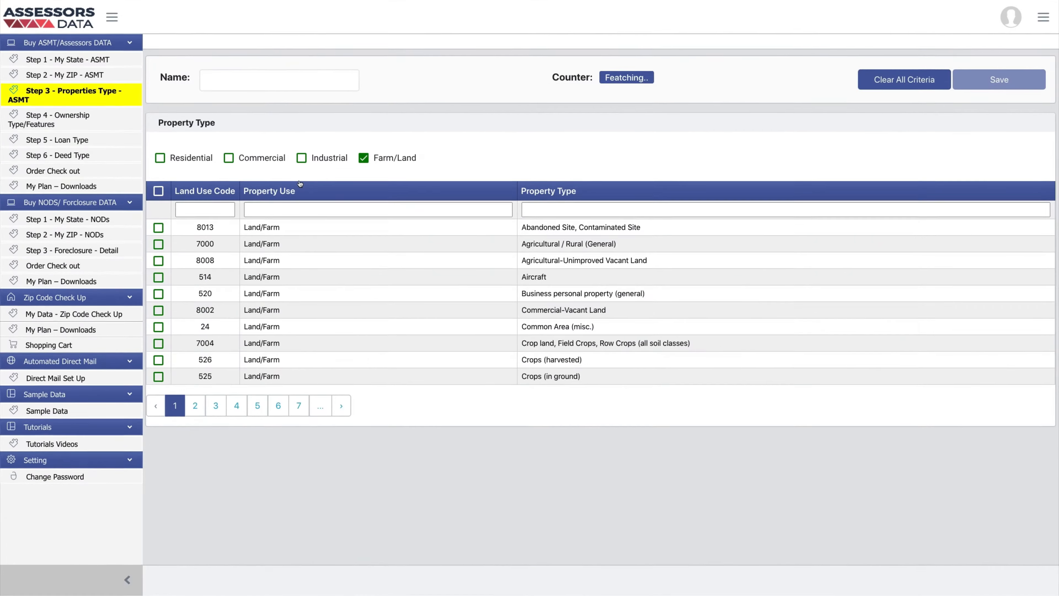
# Step: Tick the Farm/Land property type for the records search
pyautogui.click(228, 158)
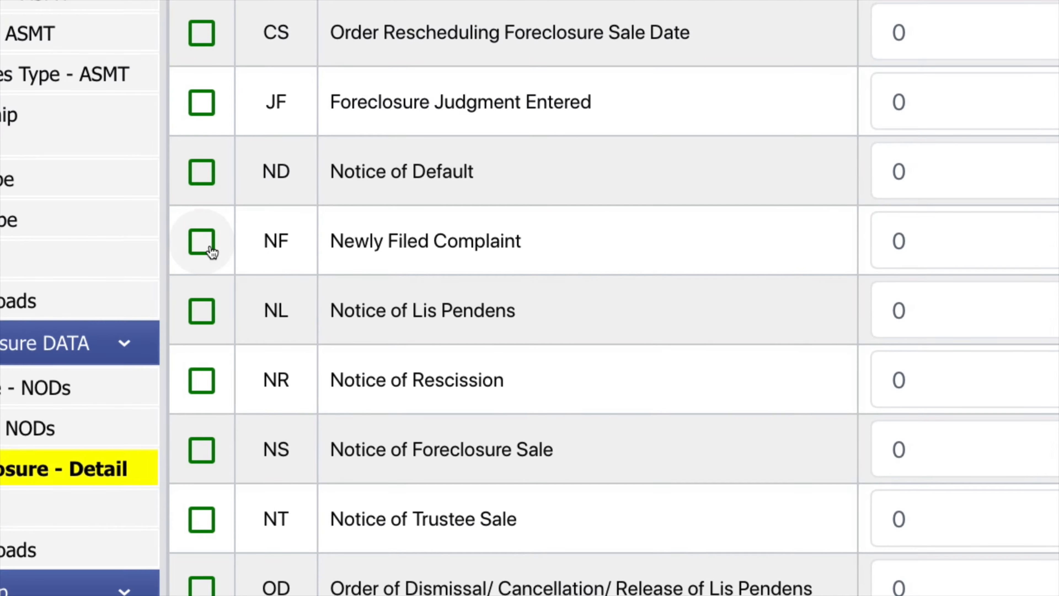
# Step: Include NF Newly Filed Complaint records and download the first order's property records file
pyautogui.click(201, 243)
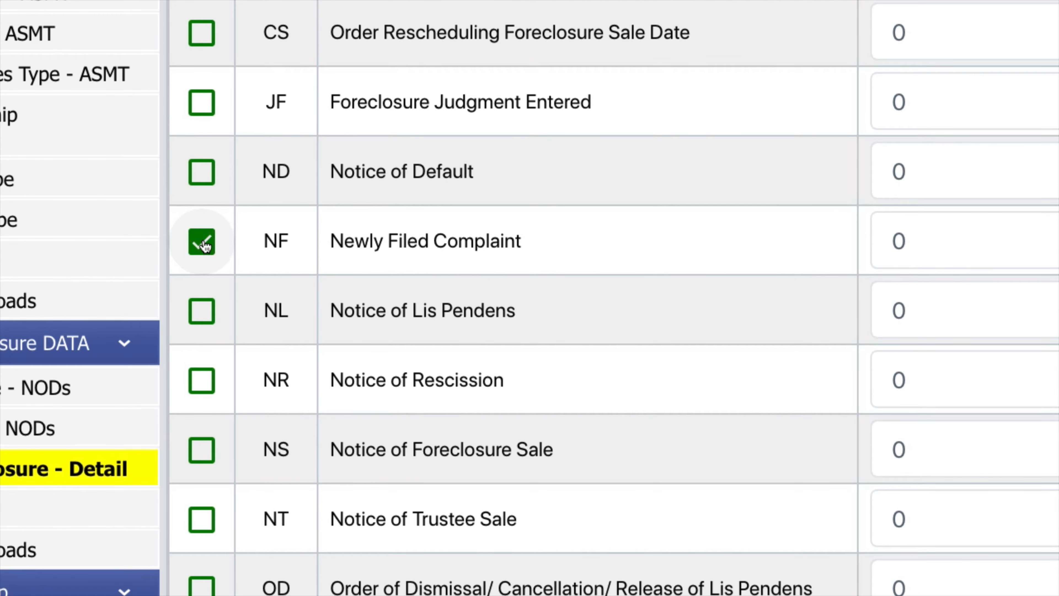
pyautogui.click(201, 173)
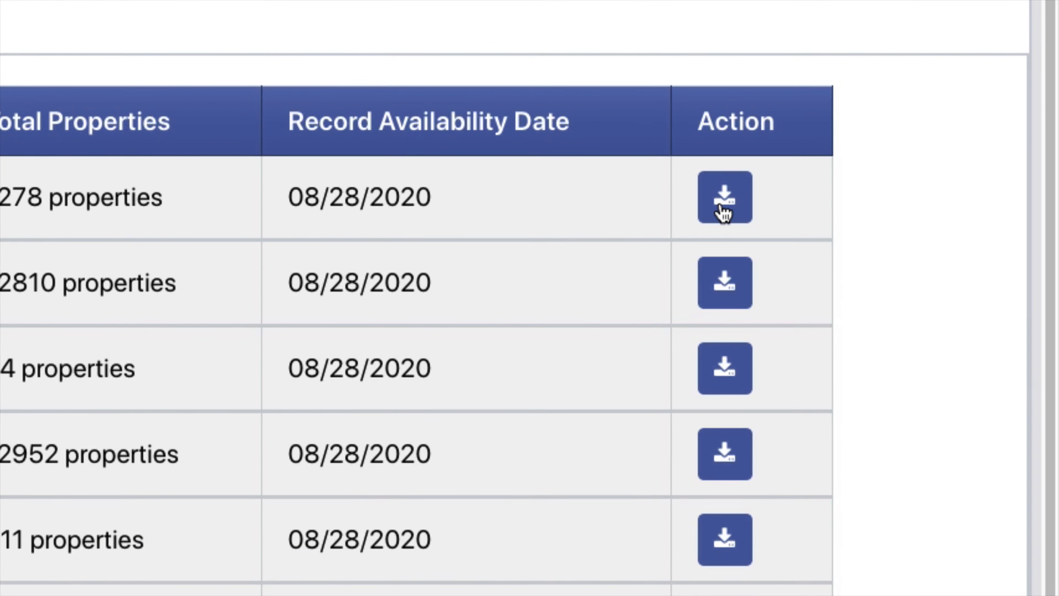
pyautogui.click(724, 198)
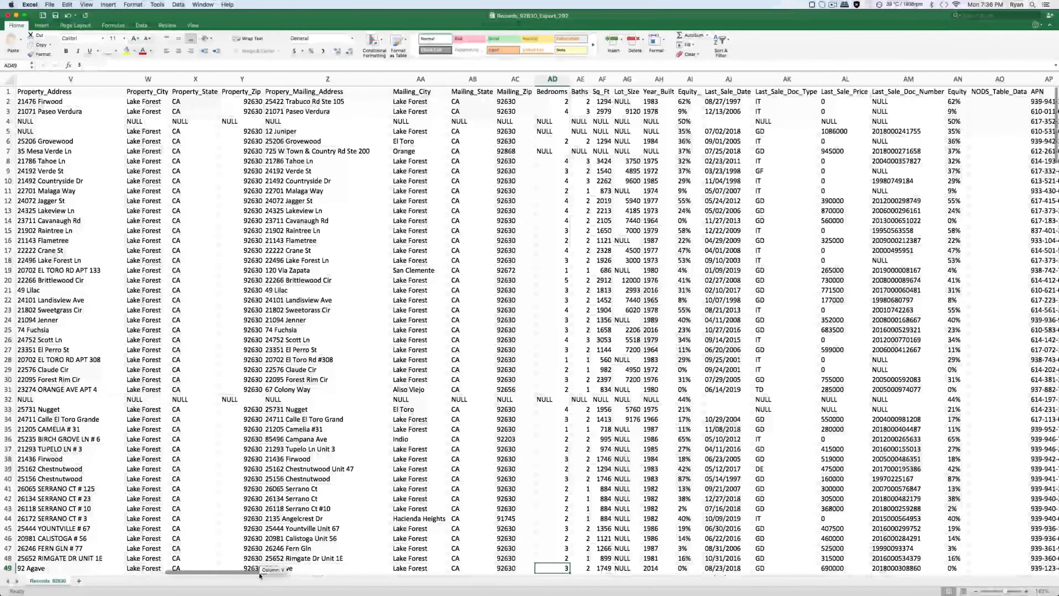
# Step: Scroll across the Records_92630_Export_292 sheet to review the property and trustee columns
pyautogui.hscroll(3)
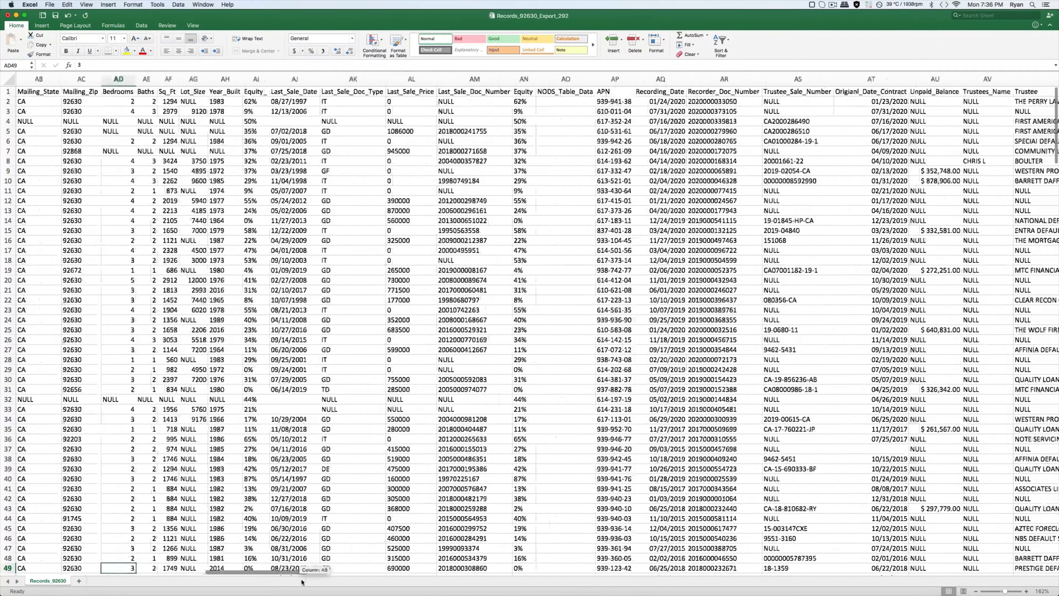
pyautogui.hscroll(3)
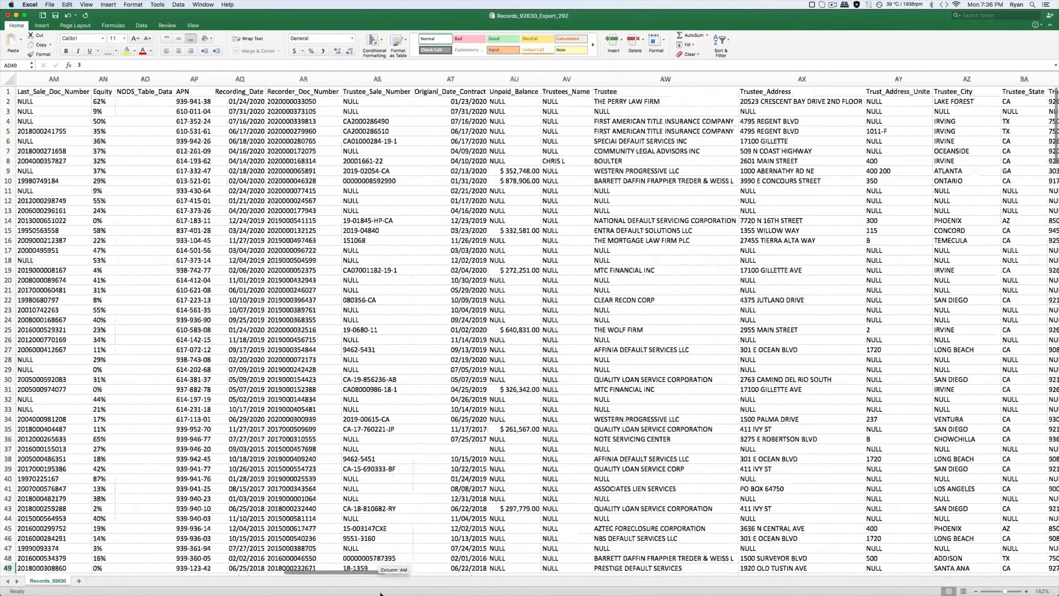
pyautogui.hscroll(3)
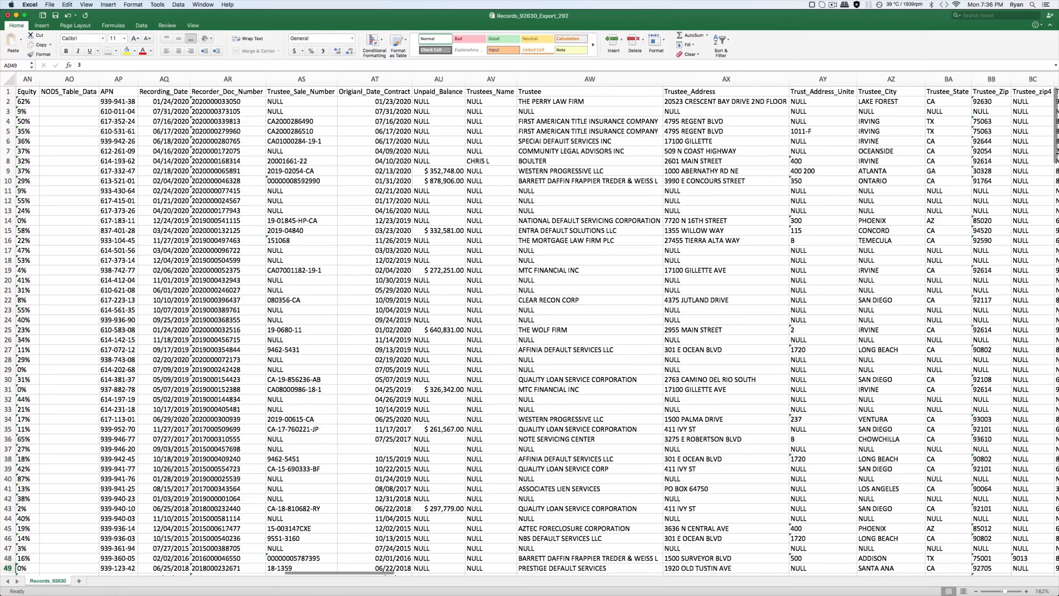
pyautogui.scroll(-3)
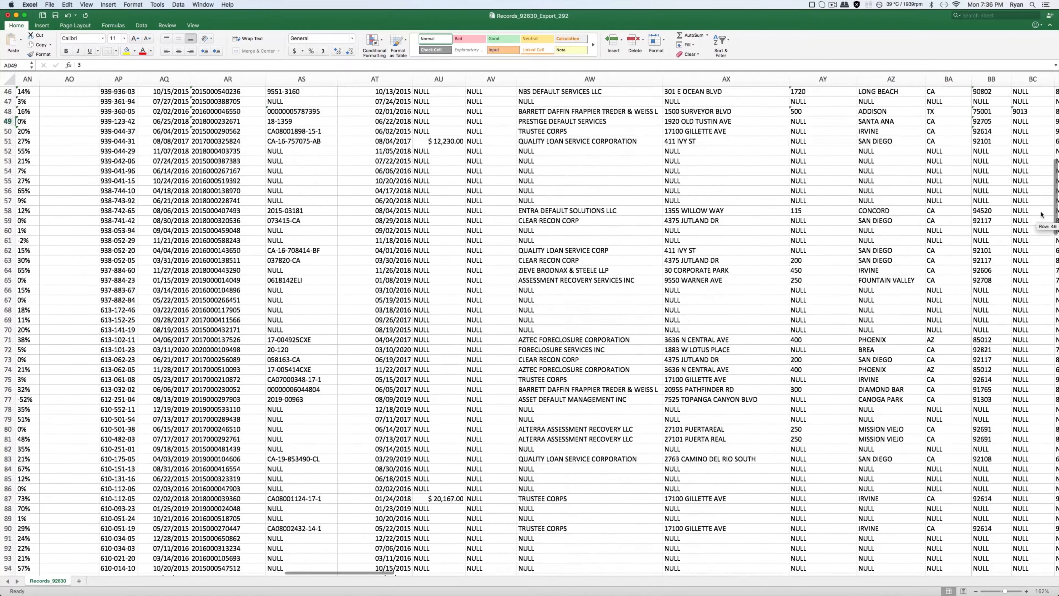
pyautogui.scroll(3)
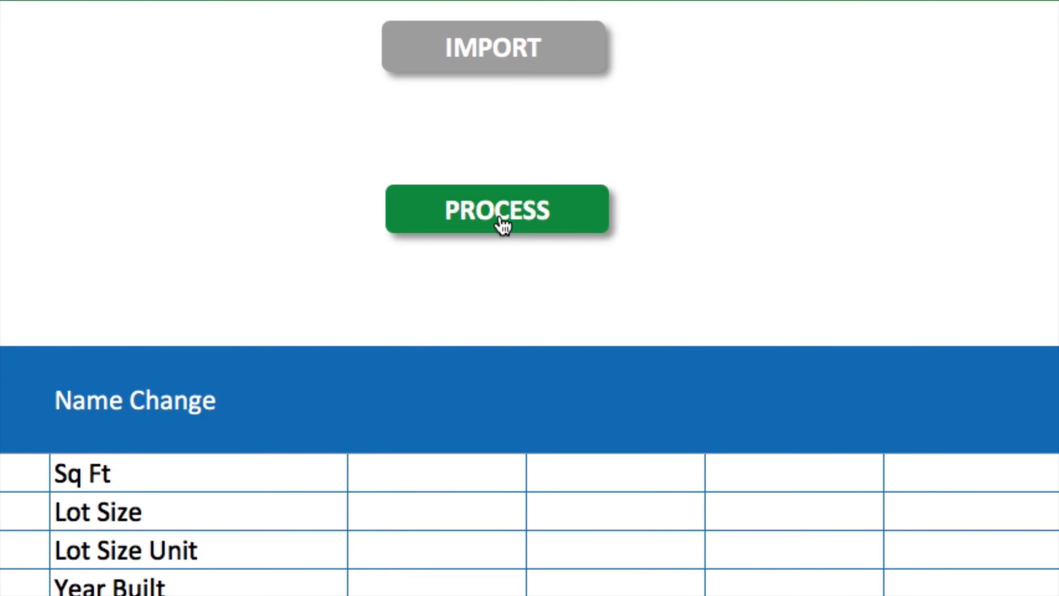
# Step: Run PROCESS to generate the cleaned sheet with split borrower first and last names
pyautogui.click(505, 225)
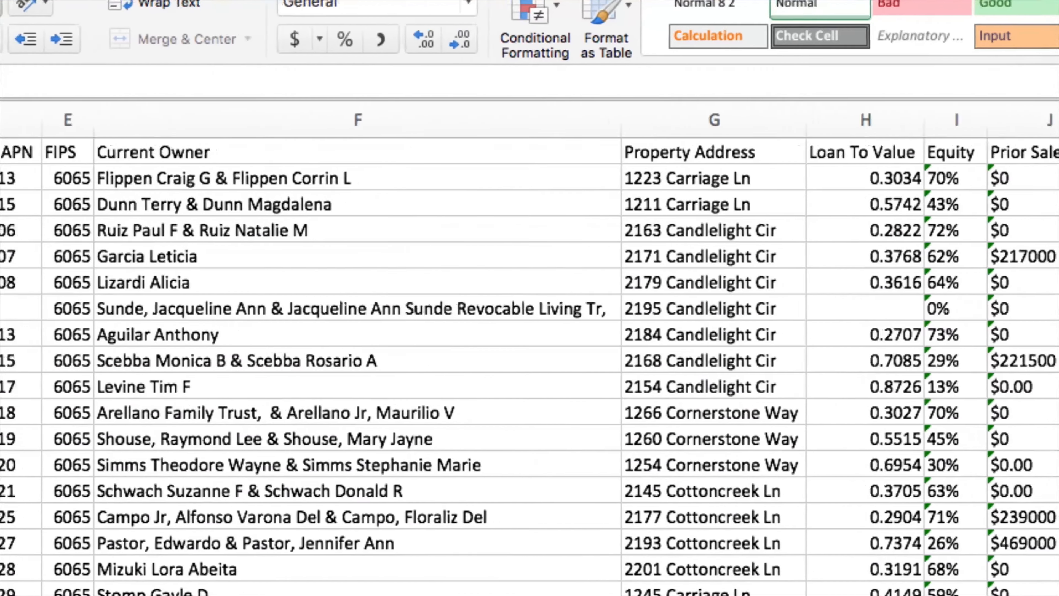
pyautogui.hscroll(3)
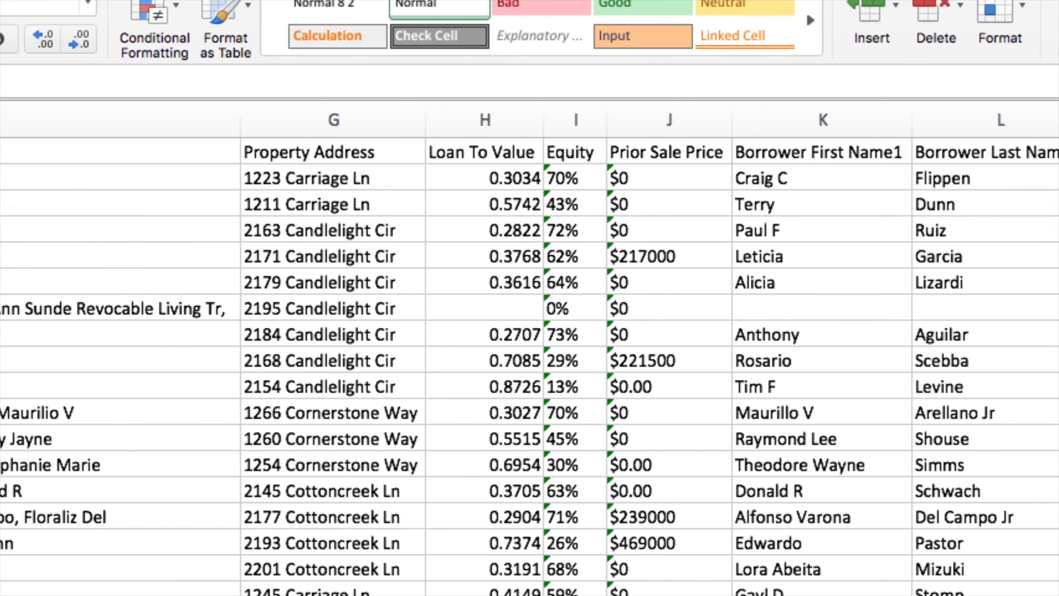